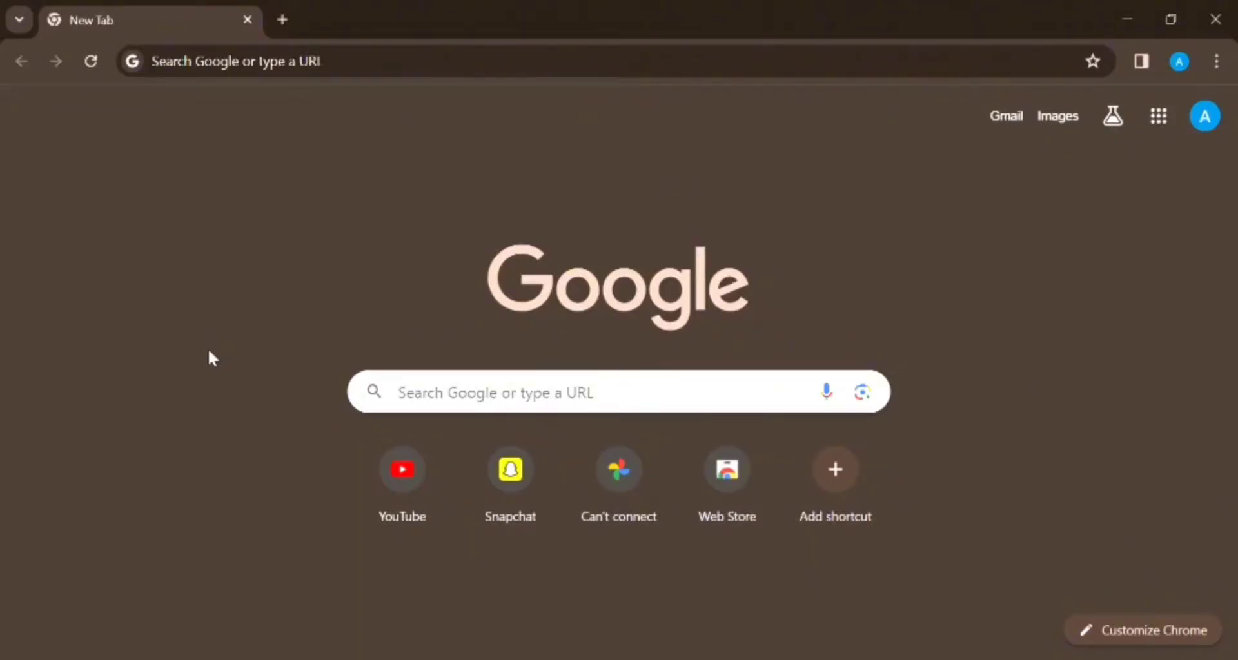
mouse_move(230, 193)
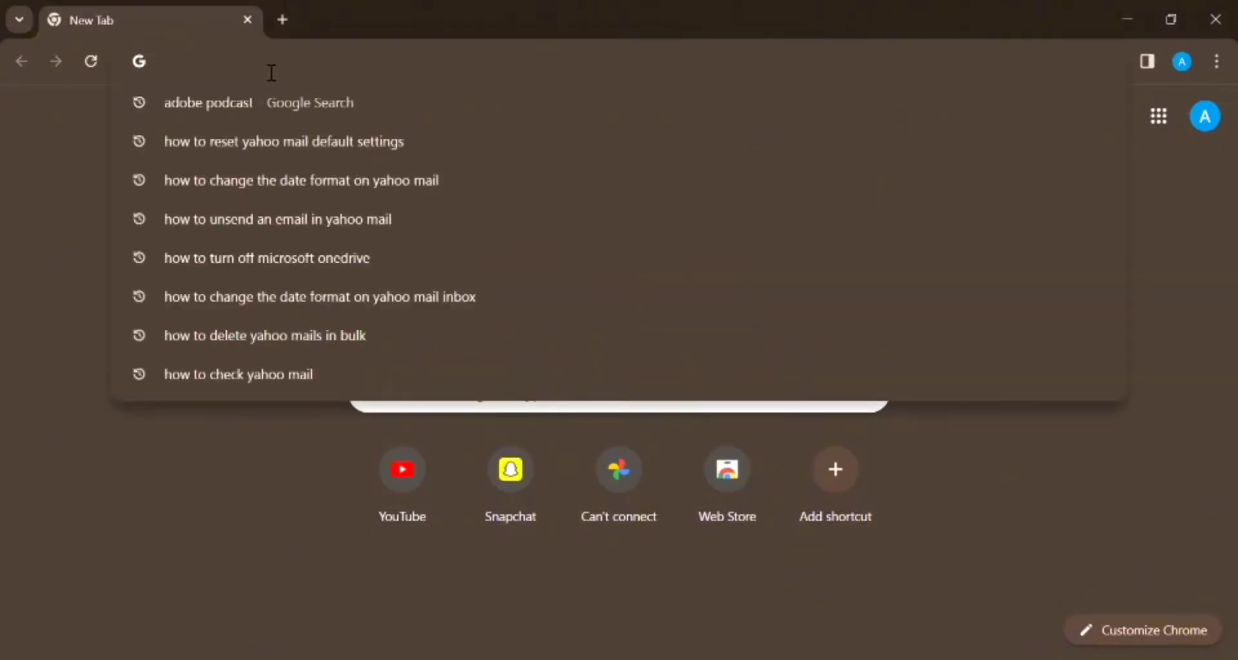
Step: Navigate the browser to yahoo.com to reach the Yahoo home page
type("yahoo.com")
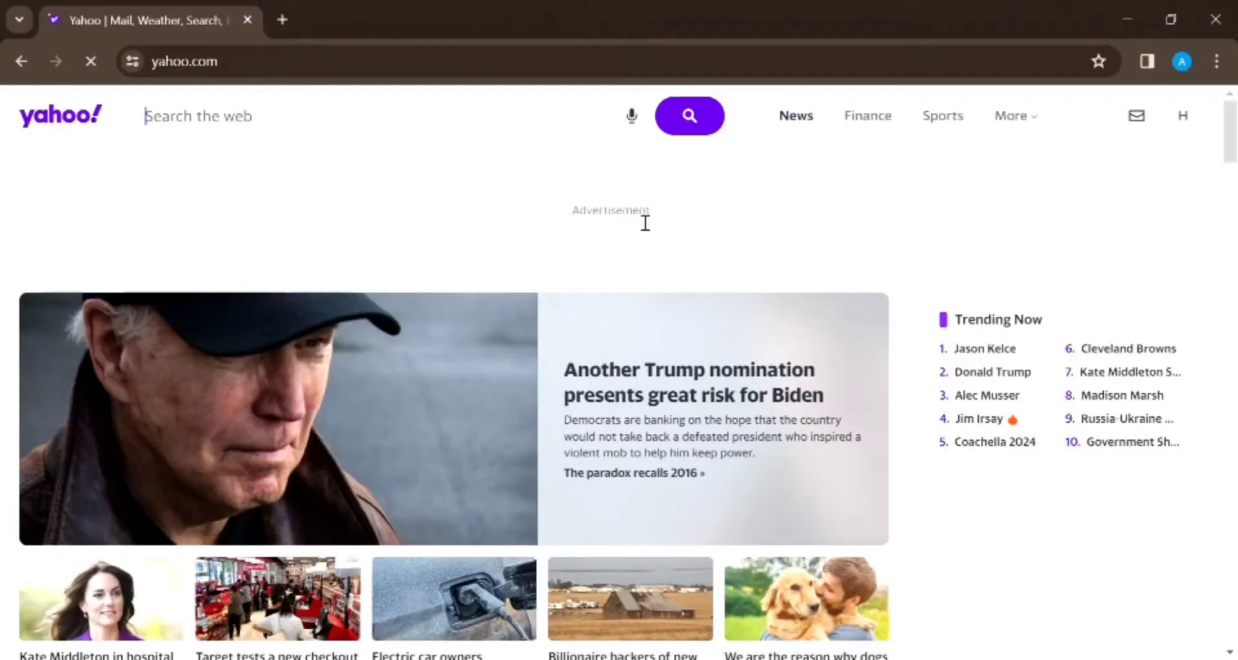
mouse_move(1092, 144)
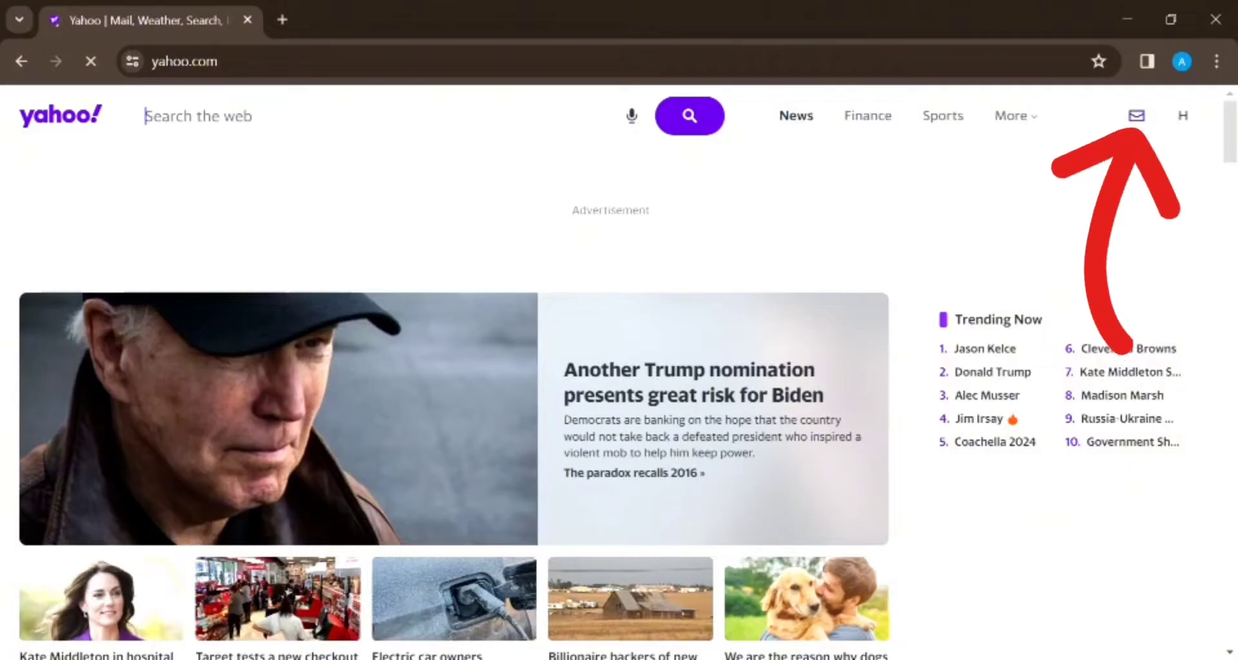
mouse_move(1152, 127)
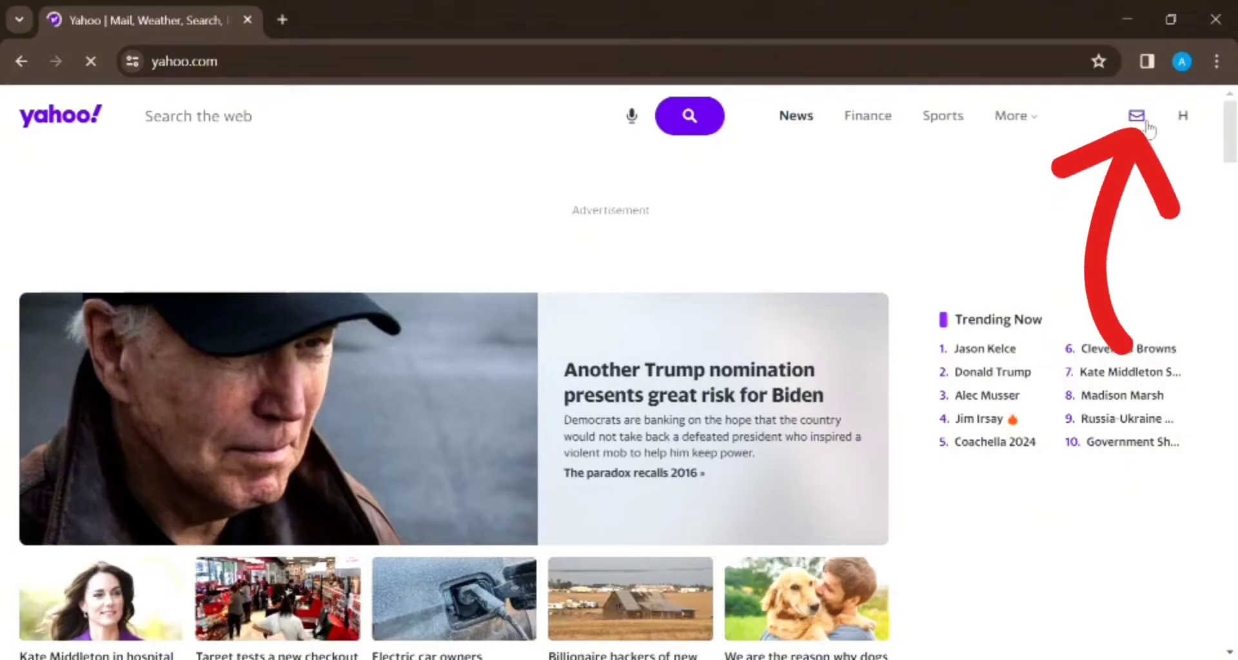
Step: Go to the Yahoo Mail inbox and bring up the Notepad
left_click(1137, 115)
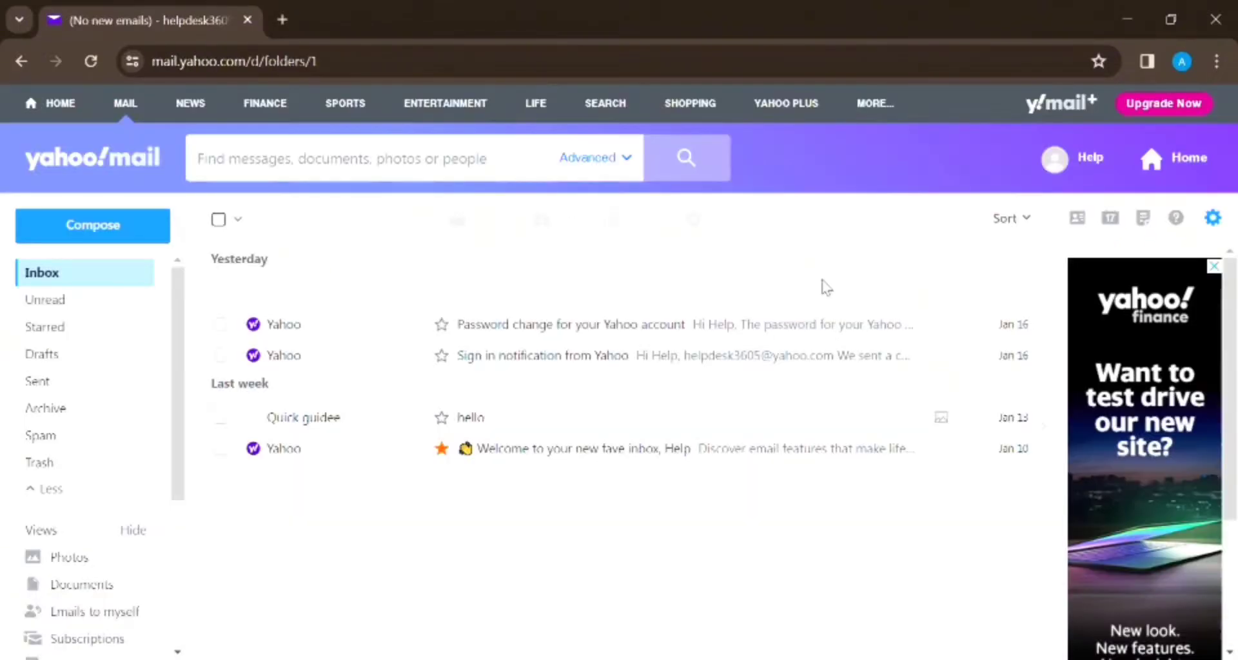
mouse_move(1075, 218)
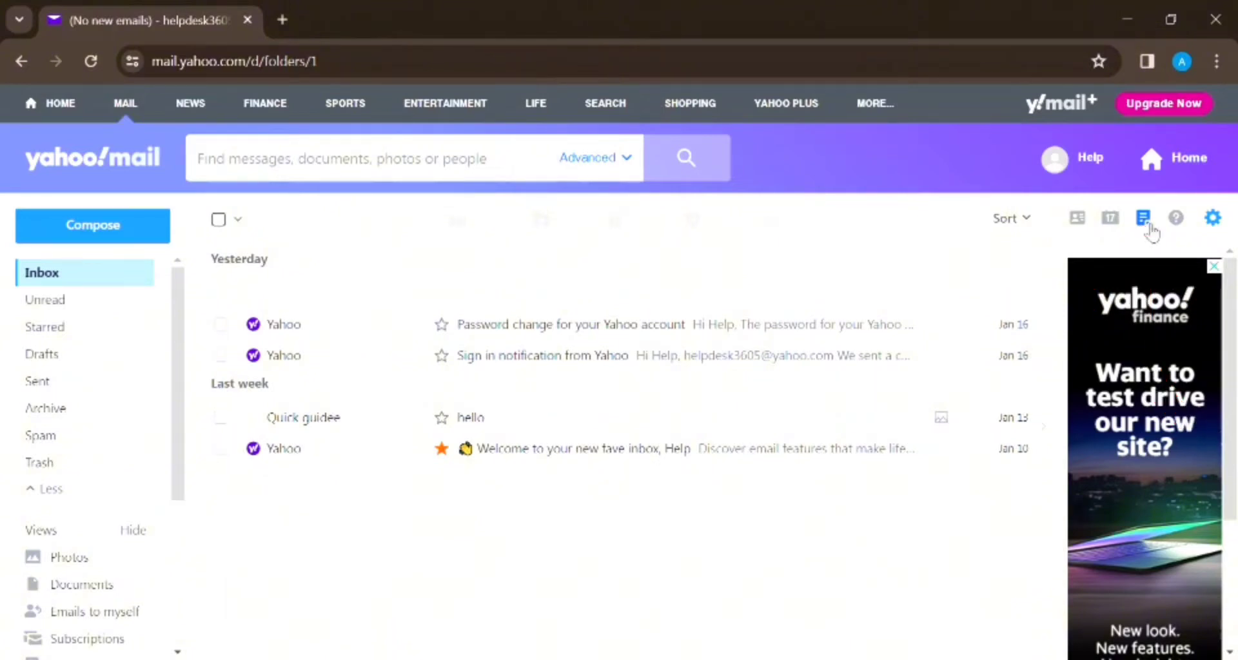
left_click(1142, 218)
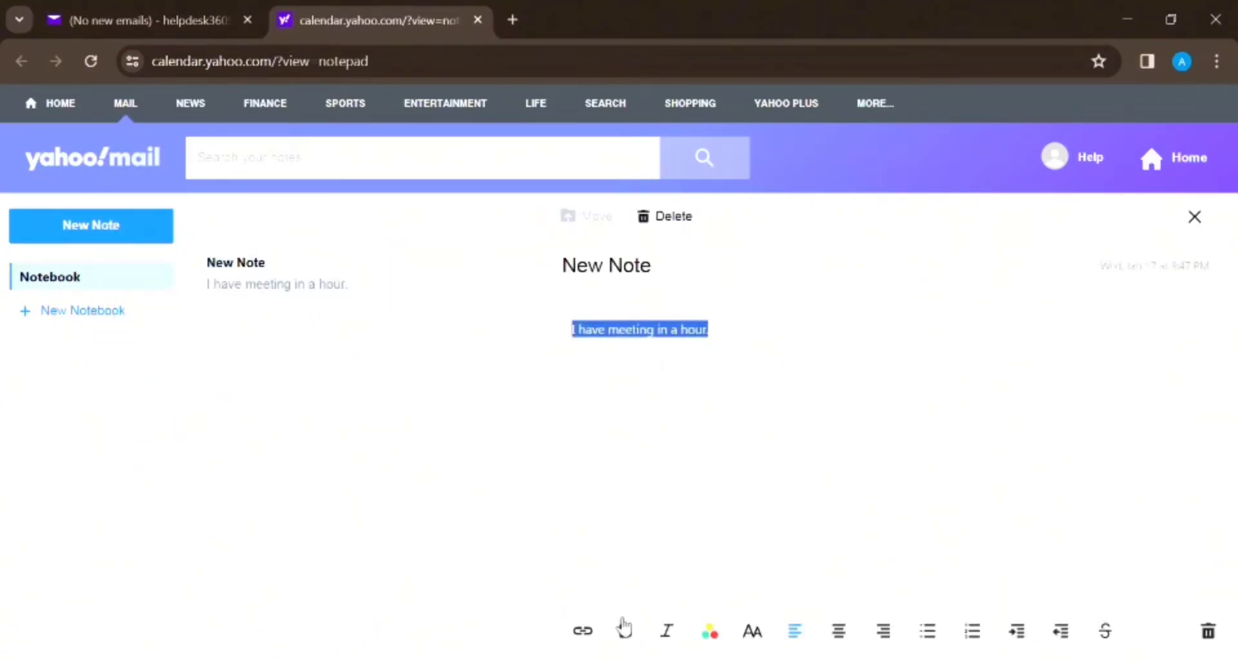
Step: Bold the note 'I have meeting in a hour.' and close it so it stays in the Notebook
left_click(624, 631)
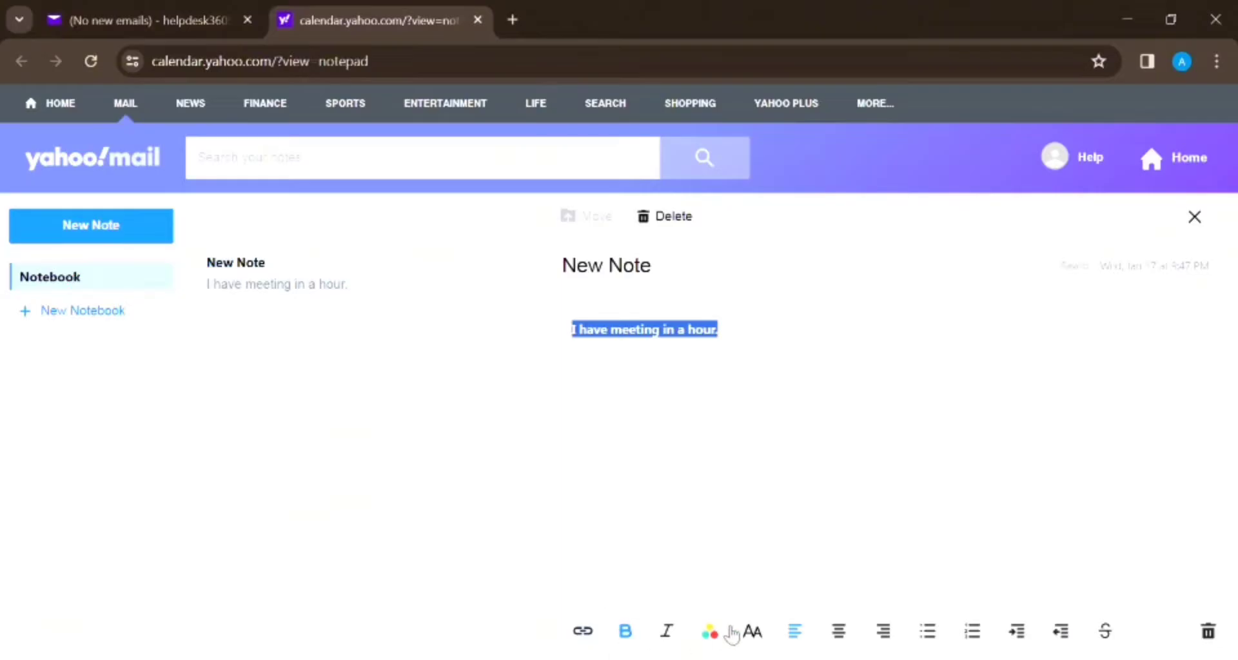
left_click(798, 283)
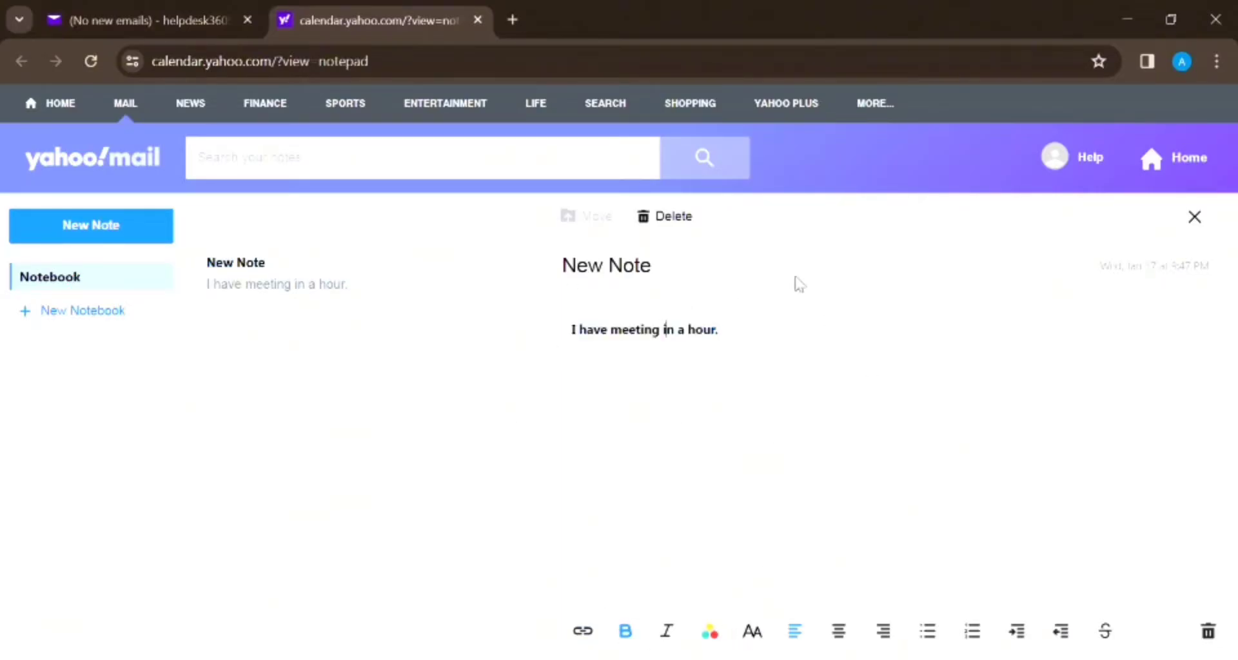
left_click(1193, 216)
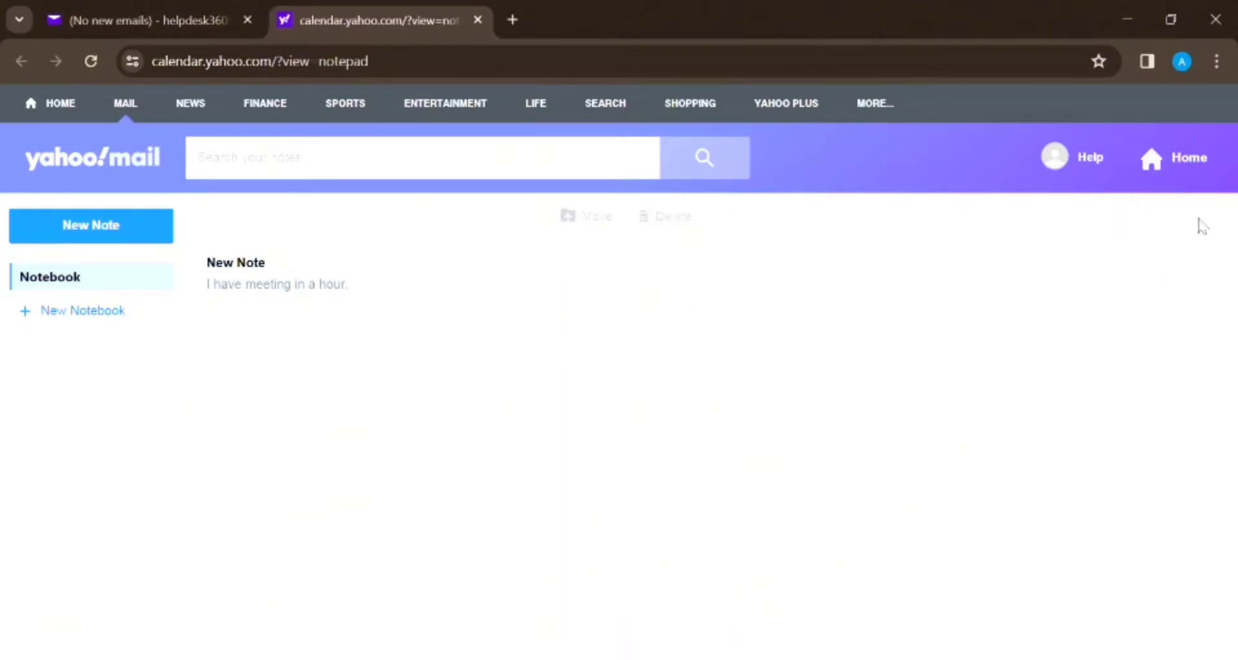
mouse_move(232, 314)
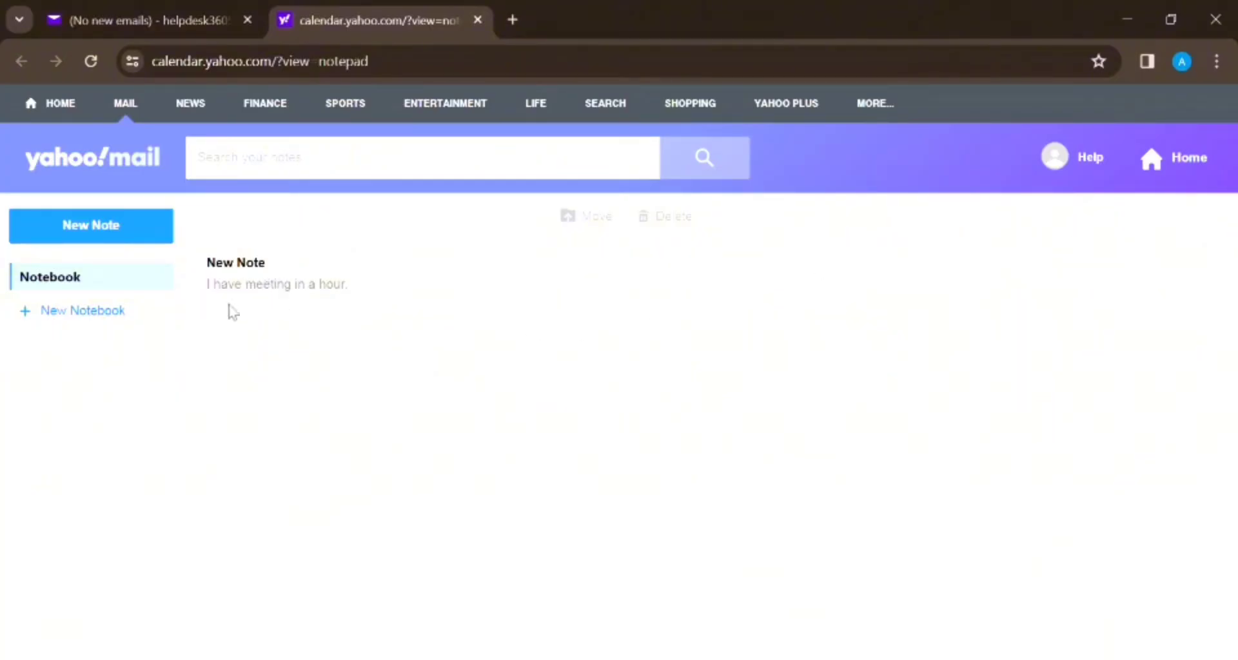